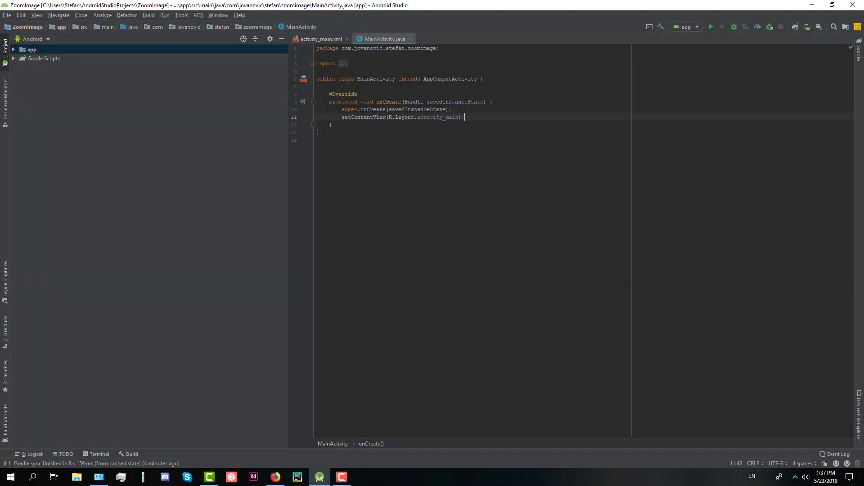
mouse_move(523, 215)
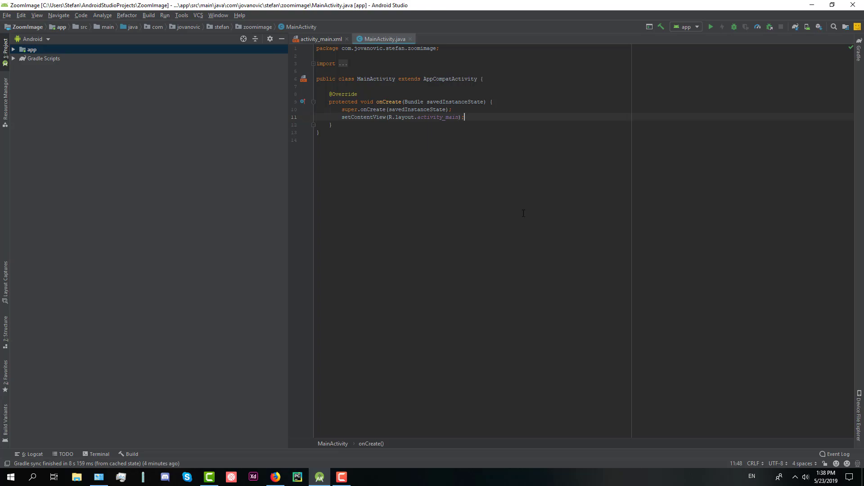
left_click(273, 477)
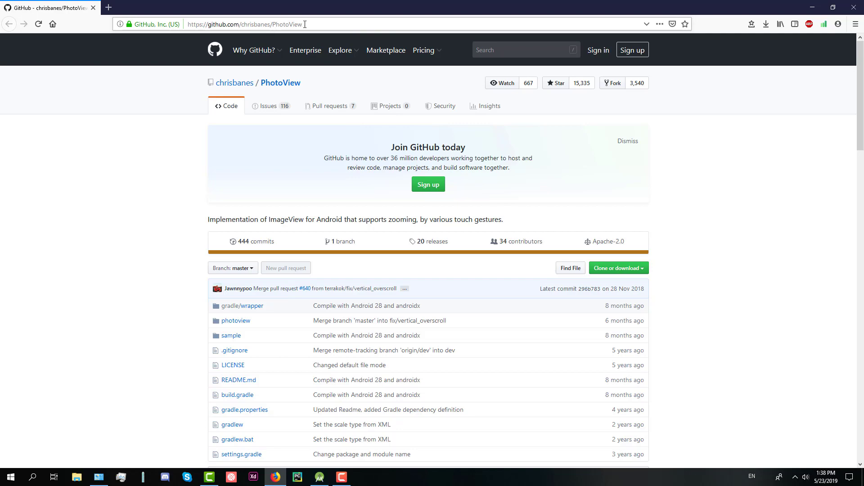
scroll("down", 3)
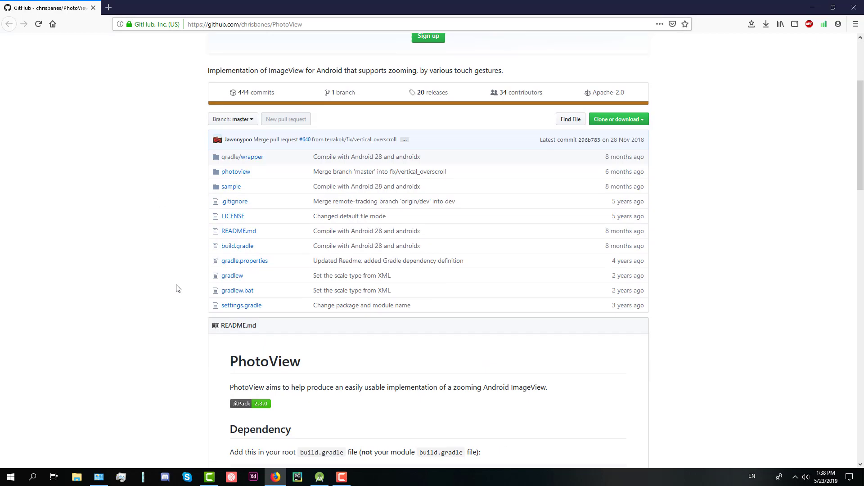
scroll("down", 3)
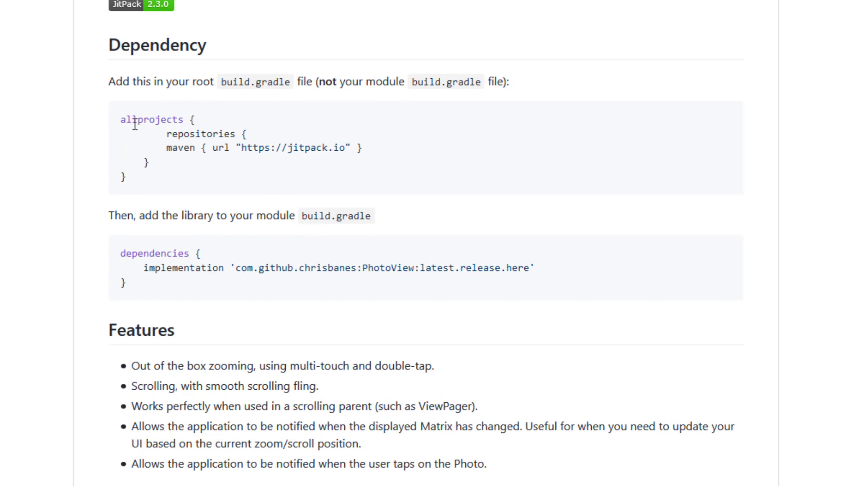
triple_click(265, 147)
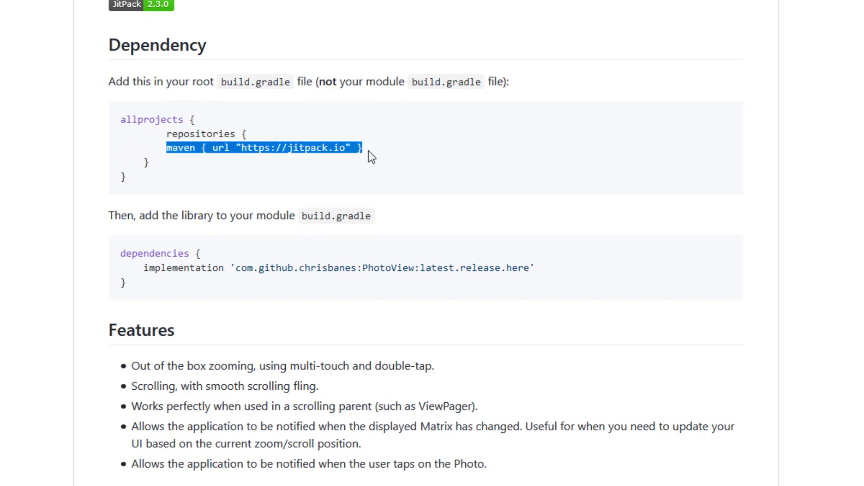
scroll("down", 3)
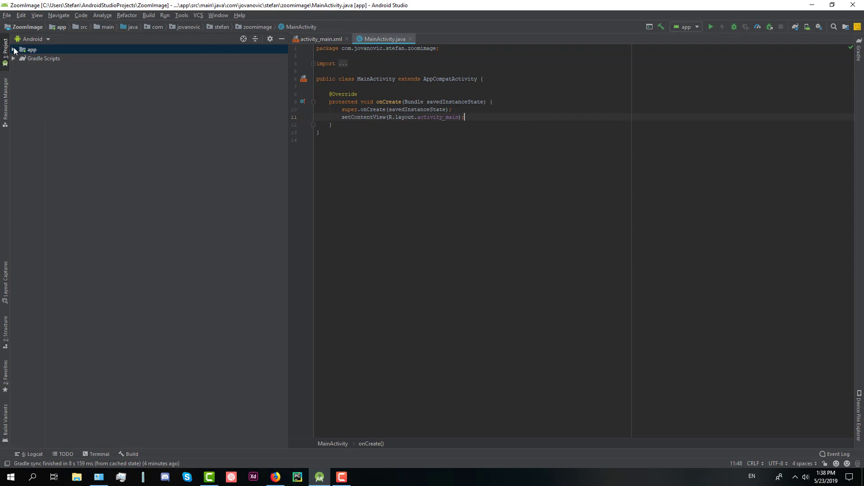
Step: Add the jitpack.io maven repository to the project build.gradle, then select PhotoView's implementation line on GitHub
left_click(14, 48)
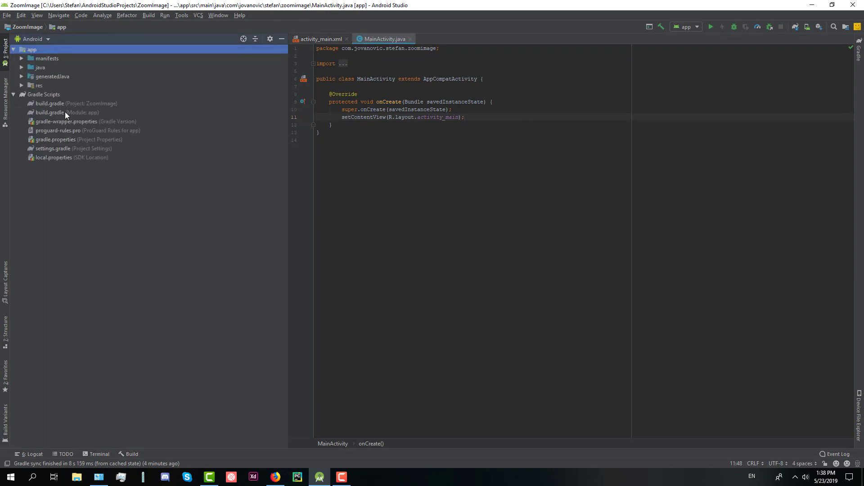
double_click(51, 104)
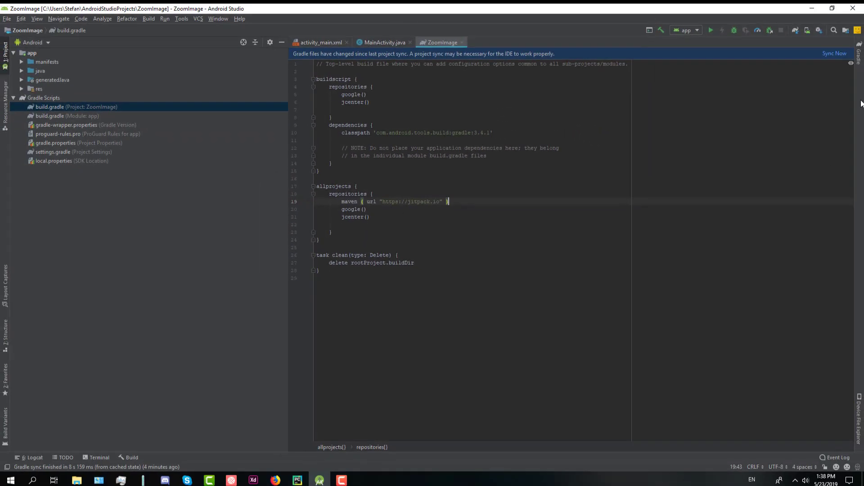
left_click(834, 53)
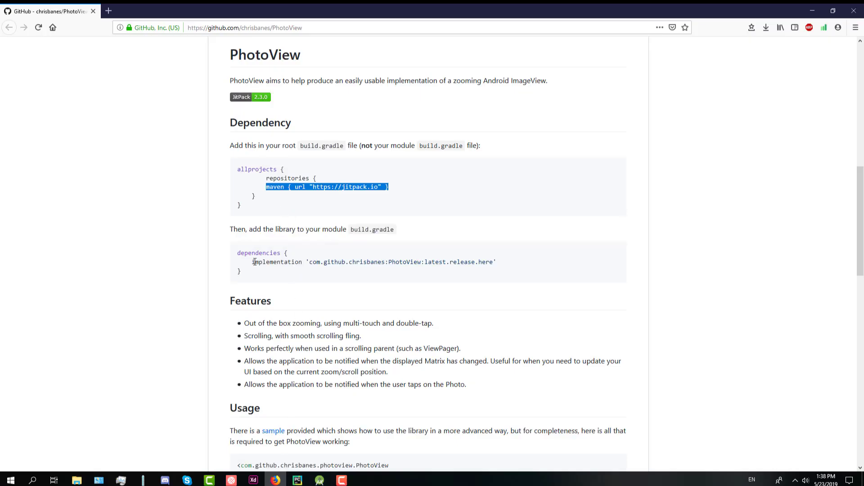
triple_click(372, 261)
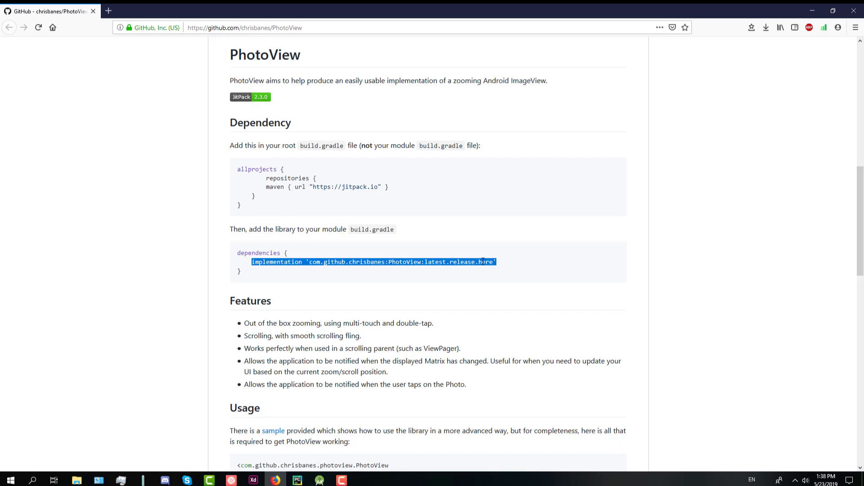
Step: Declare implementation 'com.github.chrisbanes:PhotoView:2.3.0' in the app module build.gradle dependencies
left_click(319, 480)
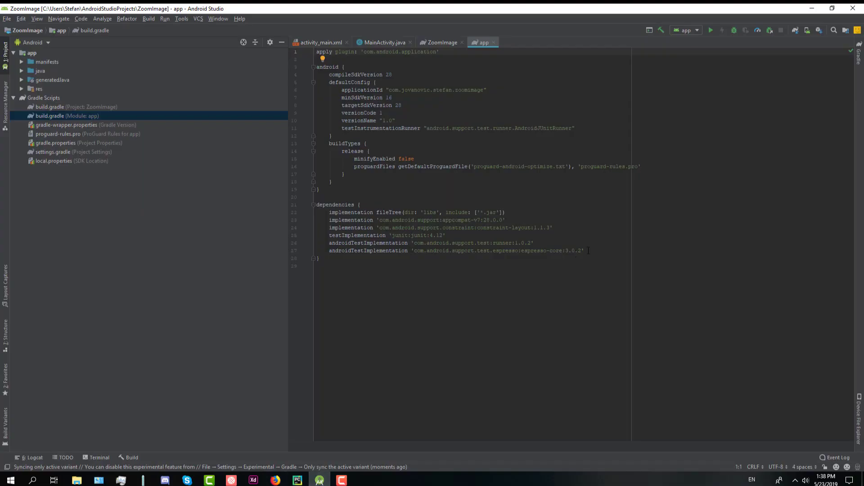
type("implementation 'com.github.chrisbanes:PhotoView:latest.release.here'")
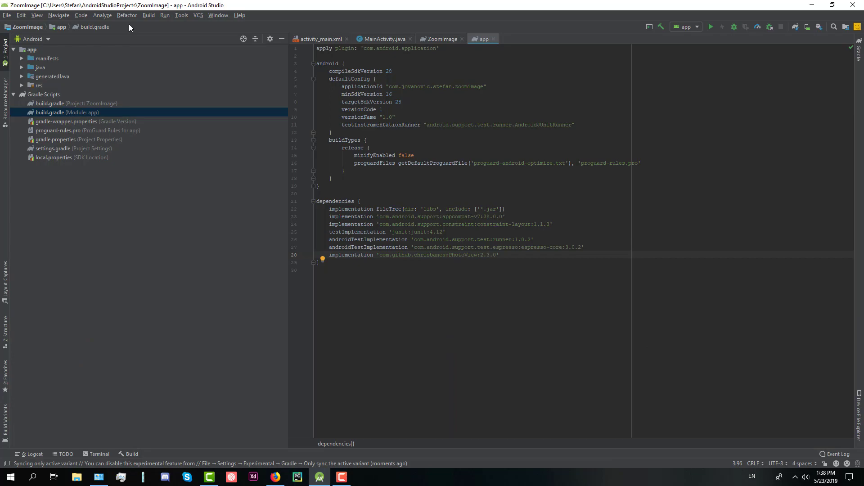
Step: Migrate ZoomImage to AndroidX via Refactor > Migrate to AndroidX and let Gradle sync succeed
left_click(127, 15)
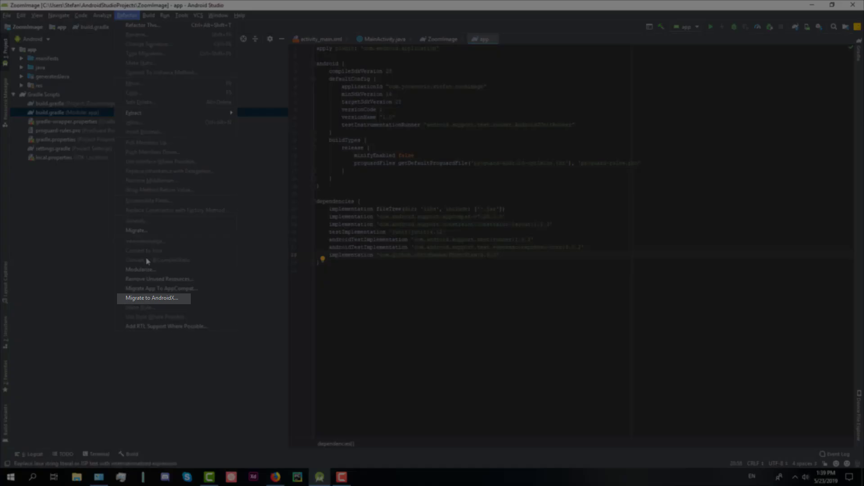
left_click(153, 298)
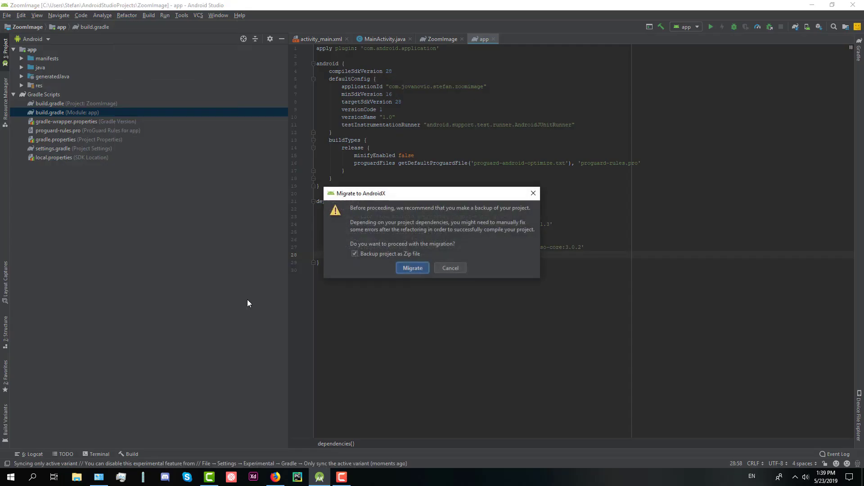
left_click(412, 268)
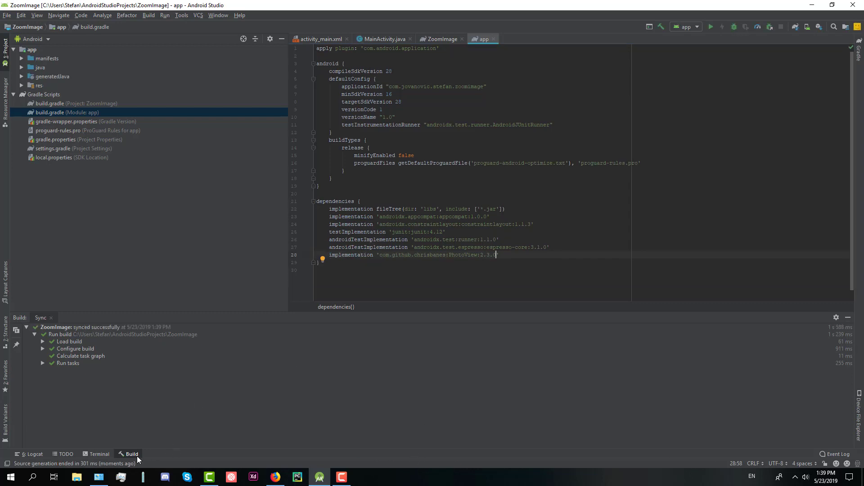
left_click(132, 454)
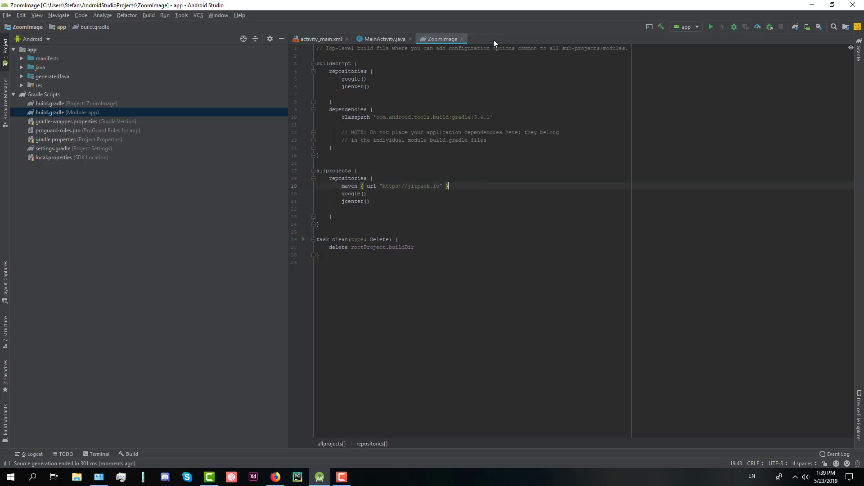
Step: Close the build.gradle tab and show the Desktop contents in File Explorer with android.jpg
left_click(385, 39)
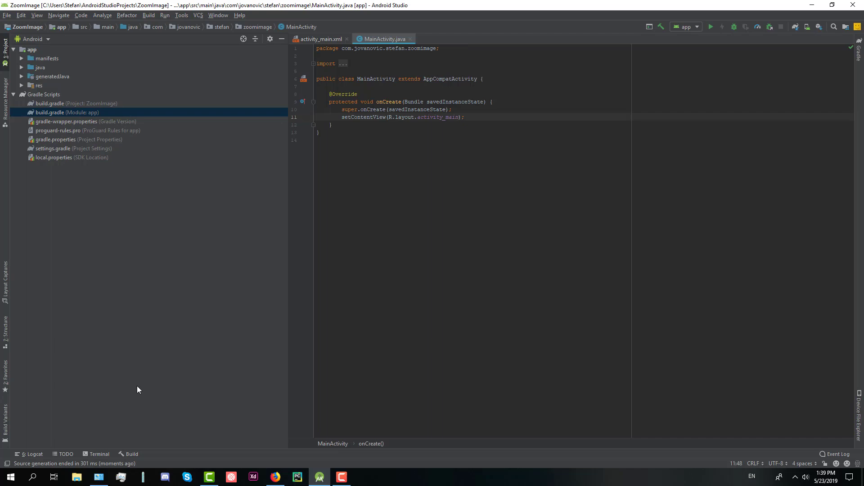
left_click(75, 477)
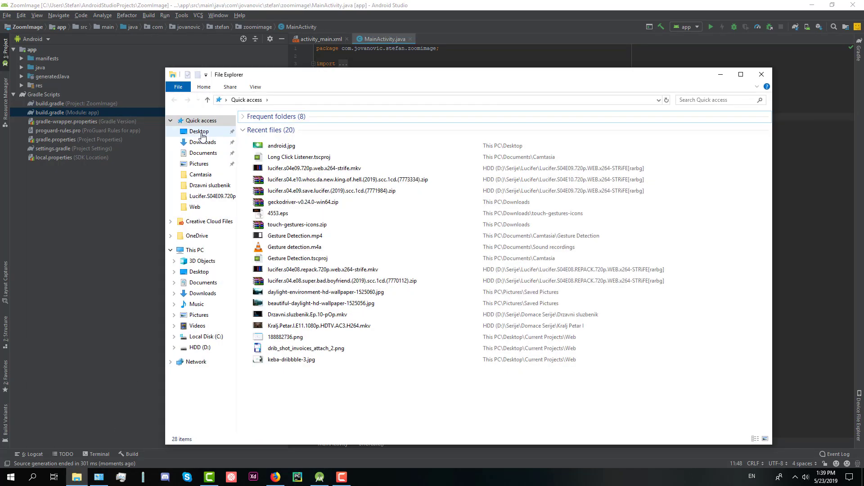
left_click(199, 131)
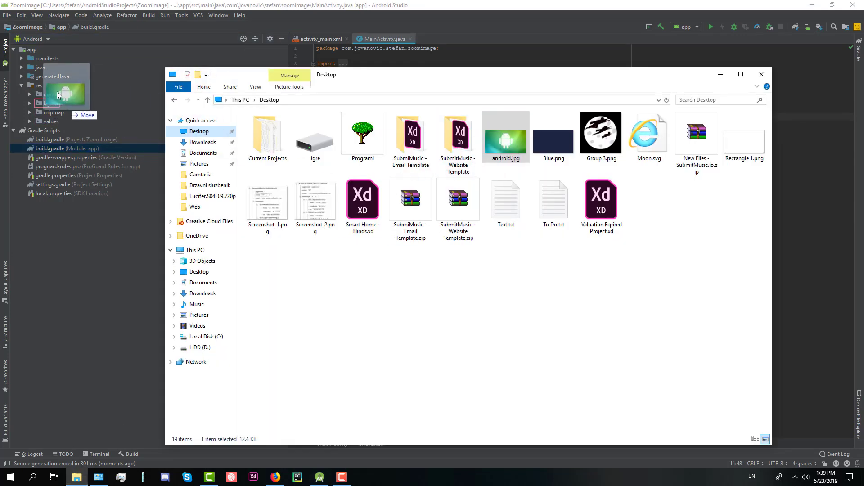
mouse_move(524, 173)
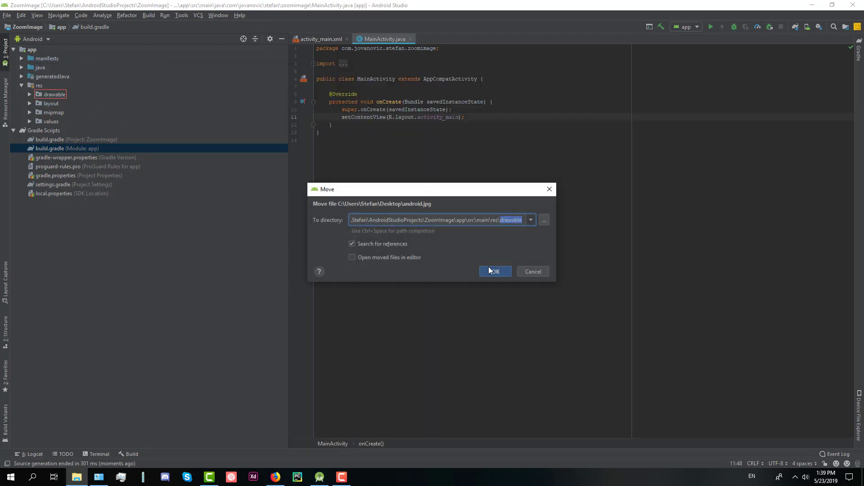
Step: Confirm android.jpg into res/drawable, view activity_main.xml as XML text, and return to the PhotoView page
left_click(494, 271)
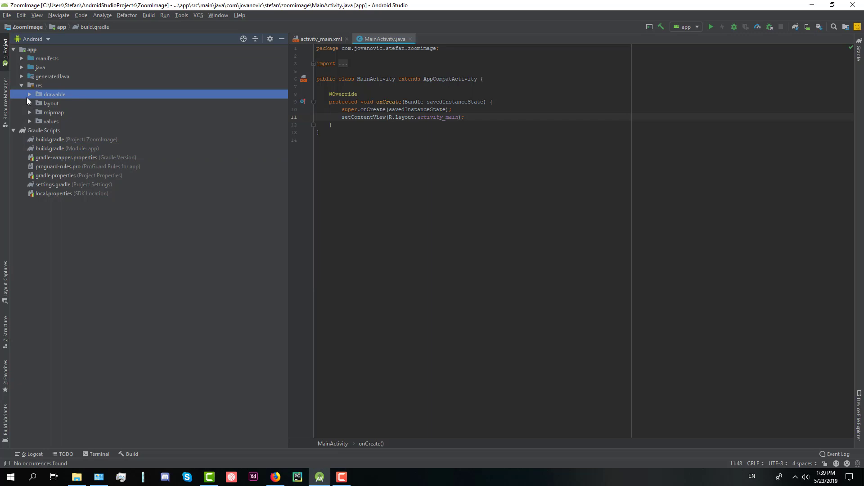
left_click(54, 95)
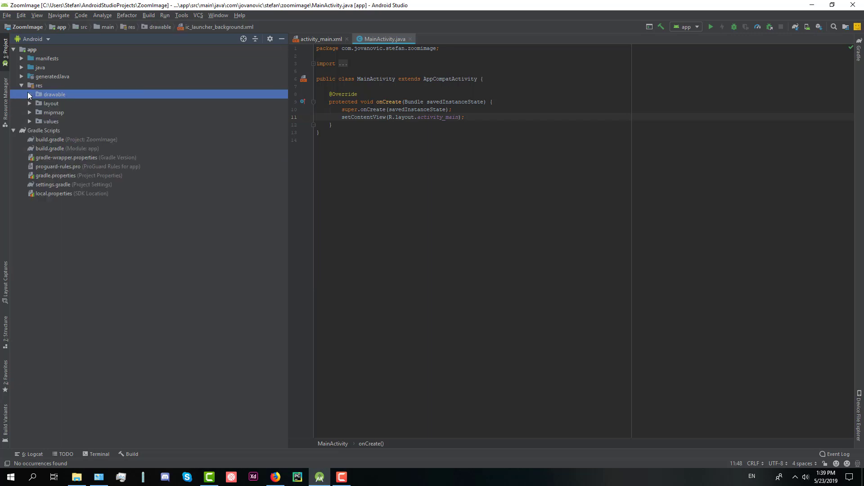
left_click(320, 39)
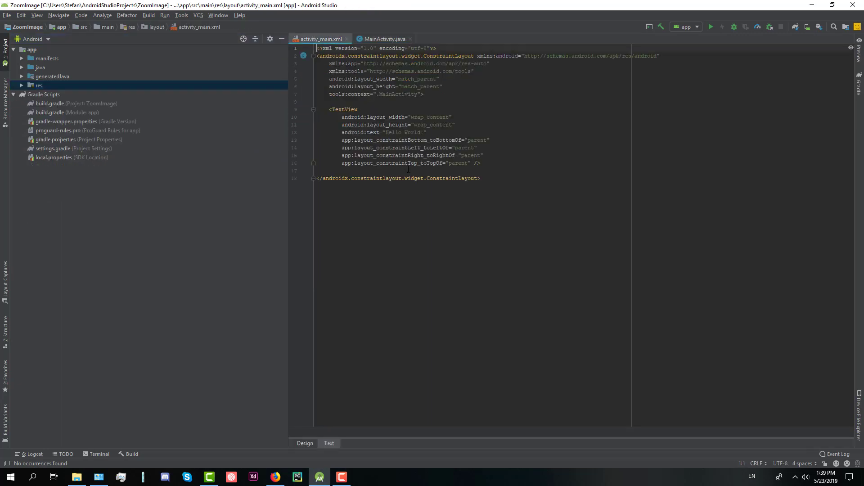
left_click(424, 132)
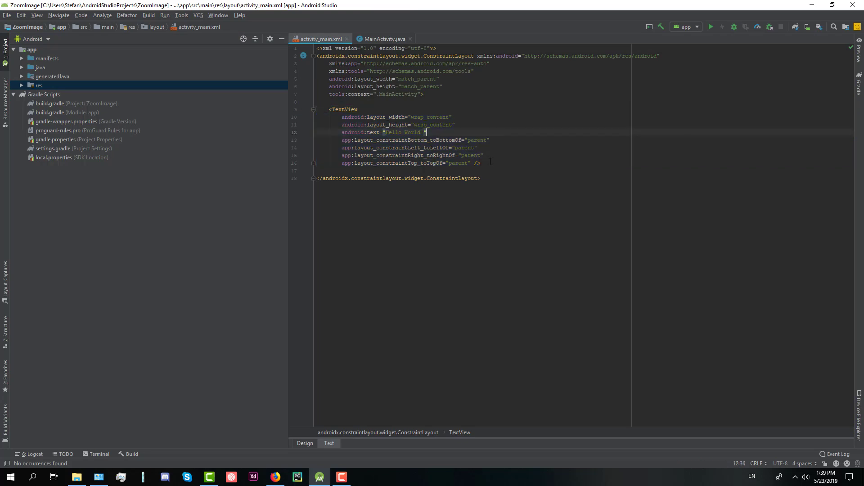
left_click(275, 477)
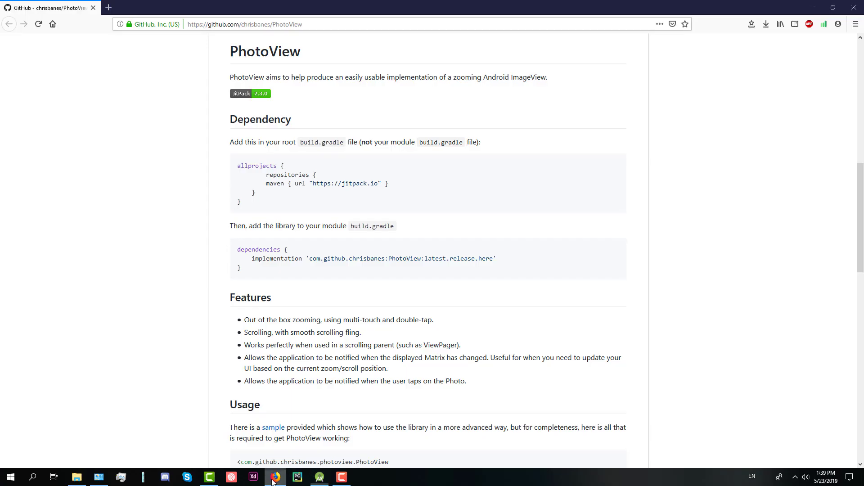
mouse_move(276, 477)
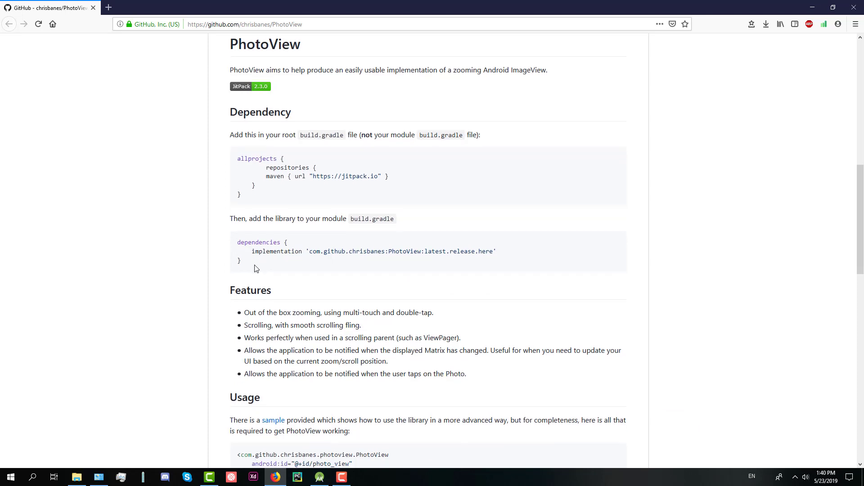
Step: Copy the PhotoView usage XML and replace the Hello World TextView with a match_parent PhotoView with id photo_view
left_click(319, 477)
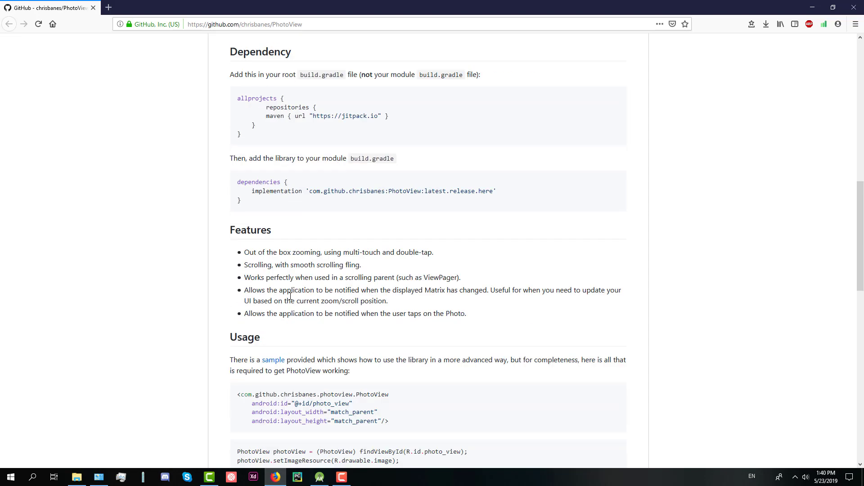
scroll("down", 3)
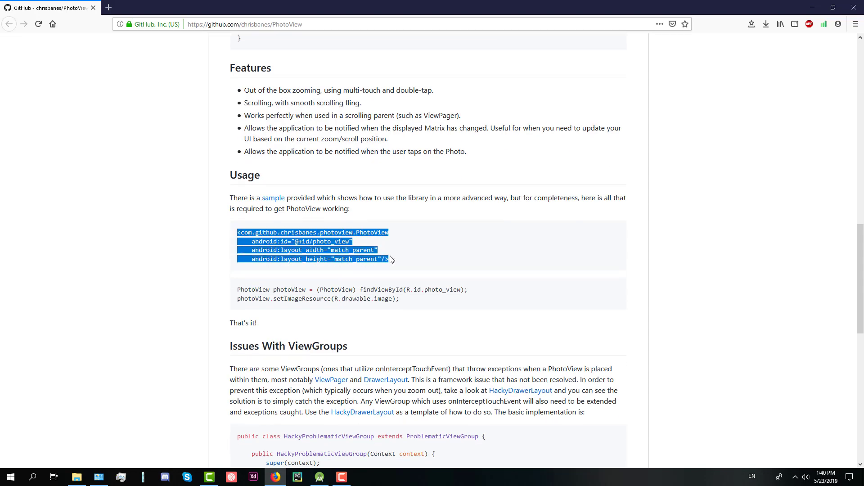
left_click(236, 289)
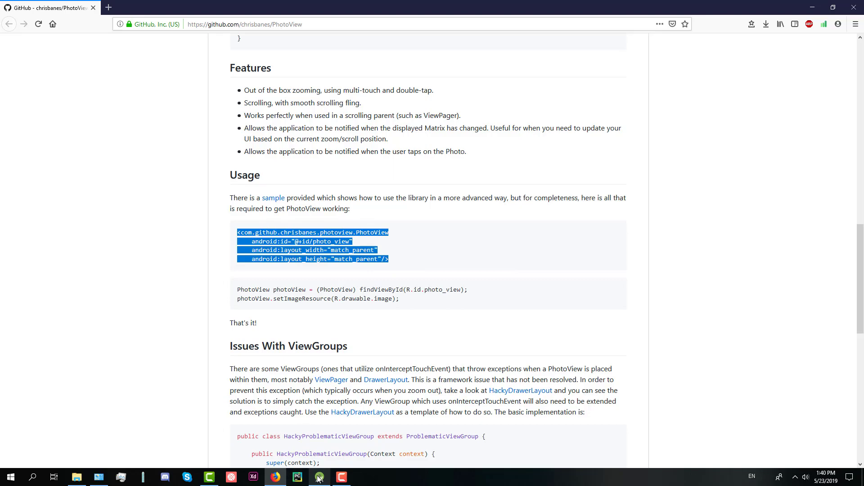
left_click(319, 477)
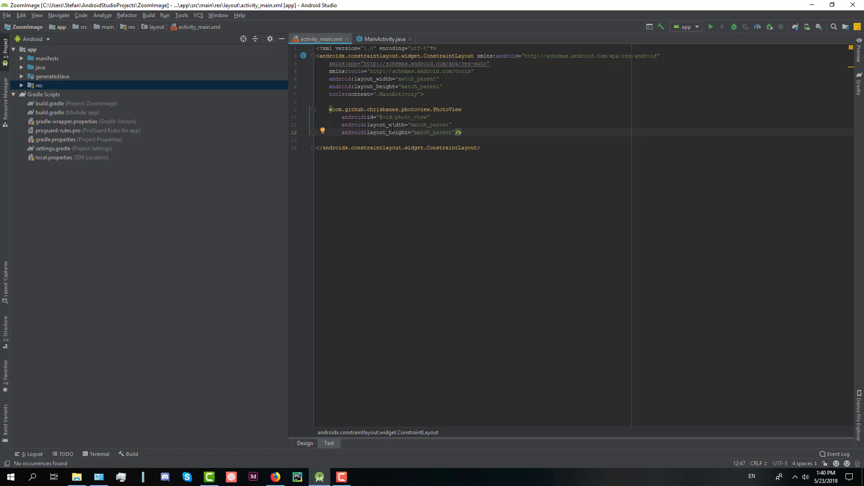
Step: Paste the README's PhotoView findViewById and setImageResource lines into MainActivity's onCreate after setContentView
left_click(317, 101)
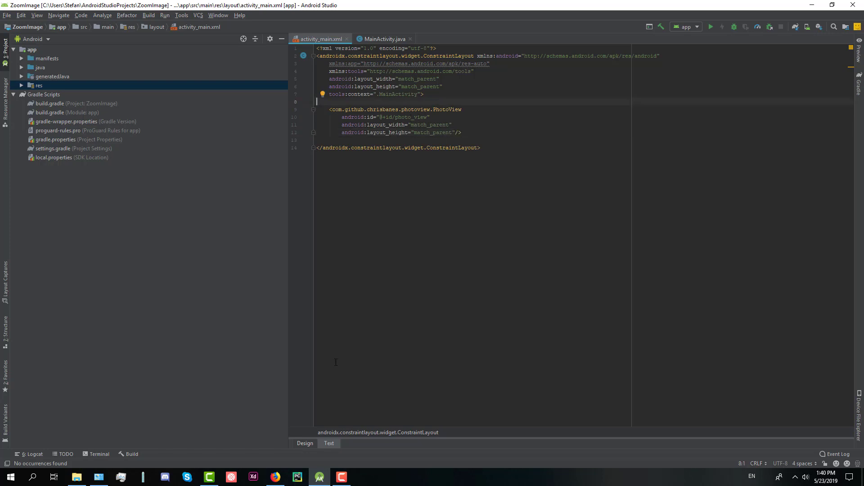
left_click(383, 39)
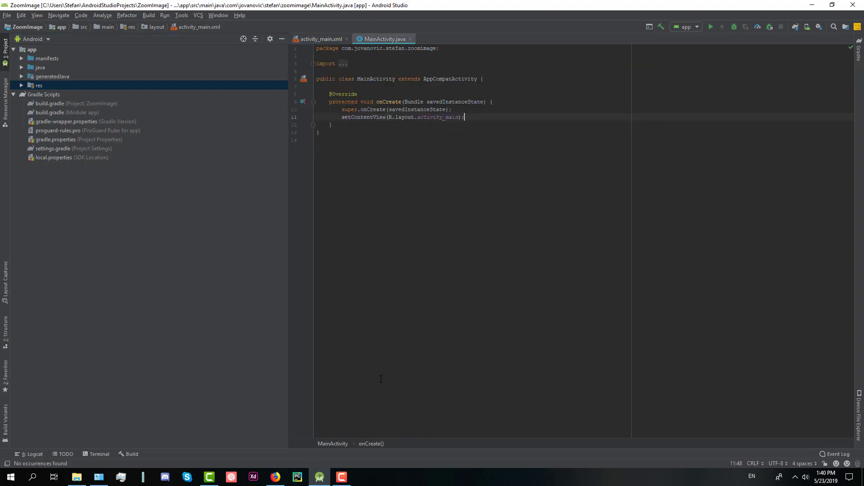
left_click(274, 477)
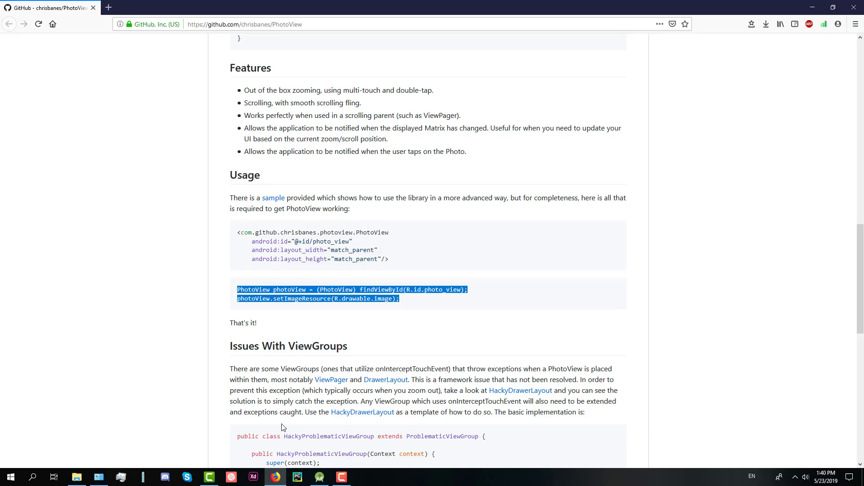
left_click(318, 477)
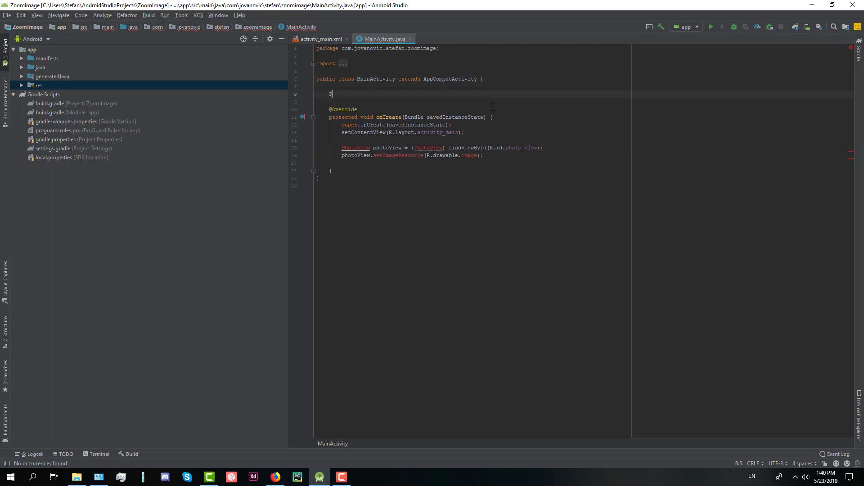
Step: Drop the (PhotoView) cast and load R.drawable.android instead of R.drawable.image, then reopen activity_main.xml
type("PhotoView")
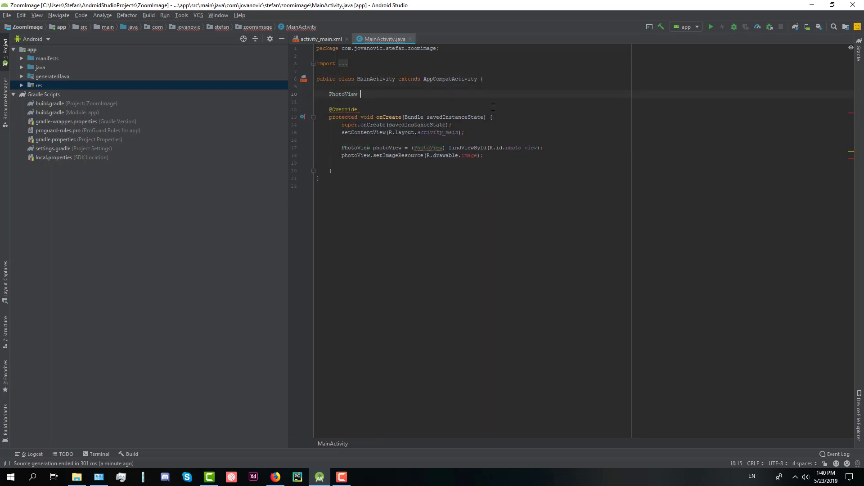
type("photoView;")
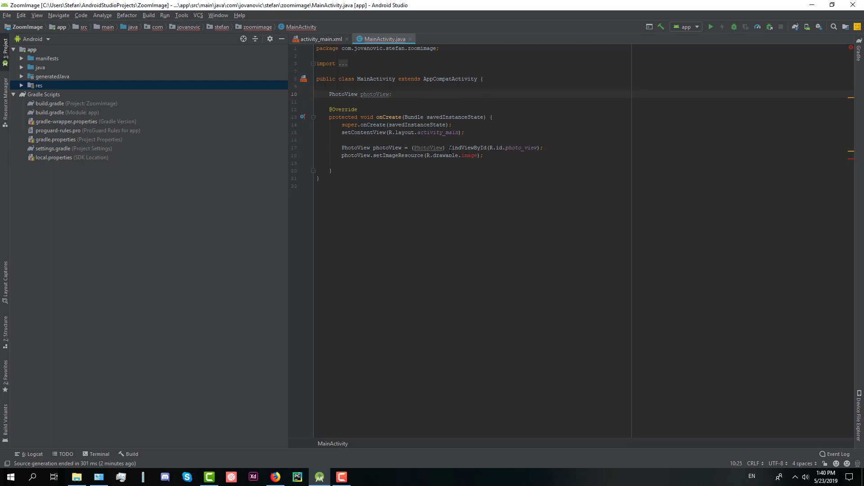
left_click(427, 147)
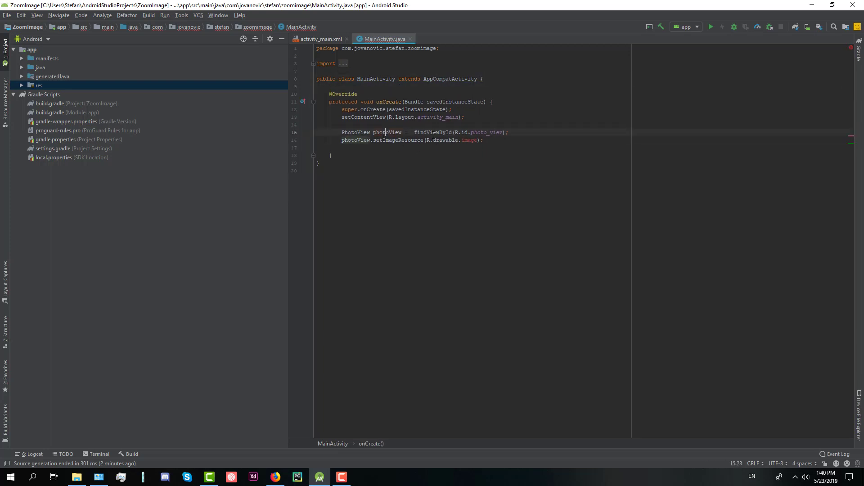
double_click(469, 141)
type("android")
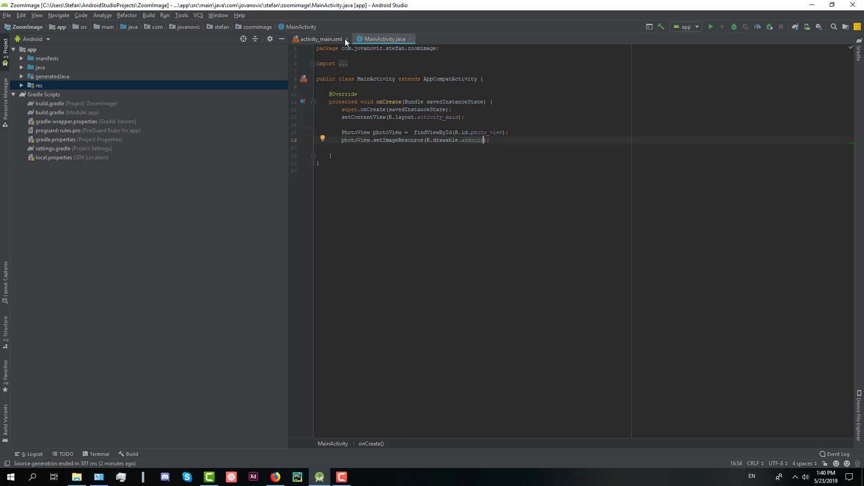
left_click(318, 39)
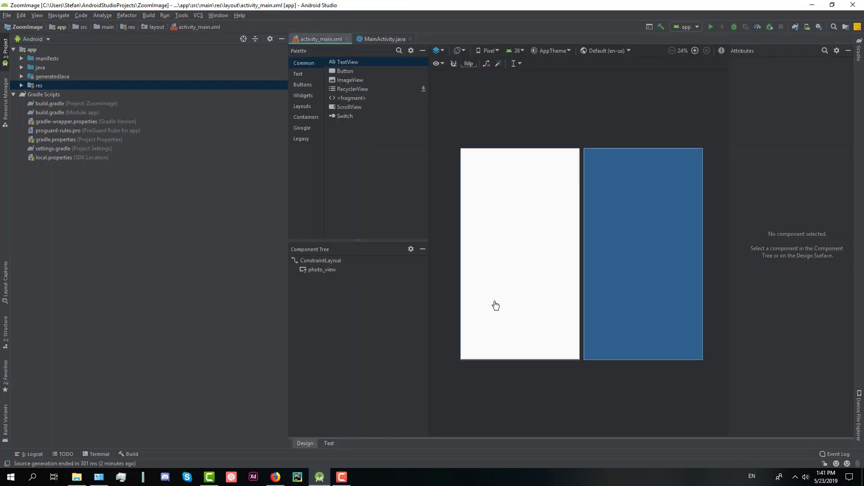
Step: Run ZoomImage on the Nexus 5X API 28 x86 emulator to test zooming the Android image
left_click(322, 270)
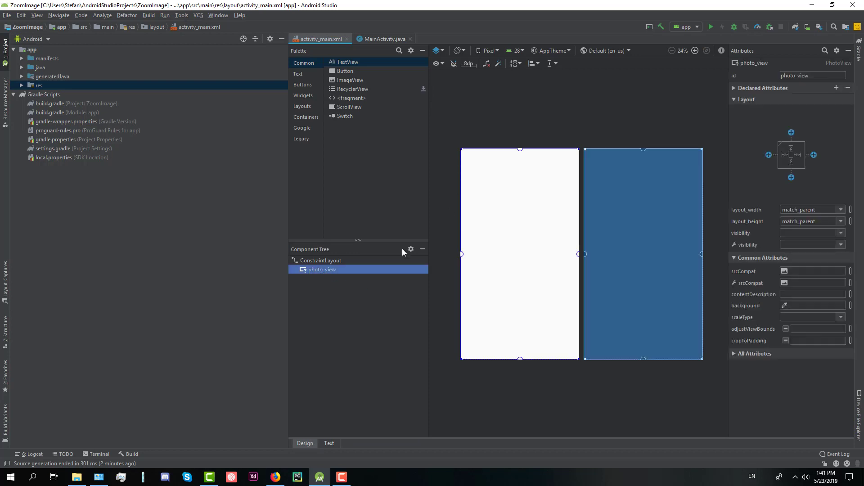
left_click(710, 26)
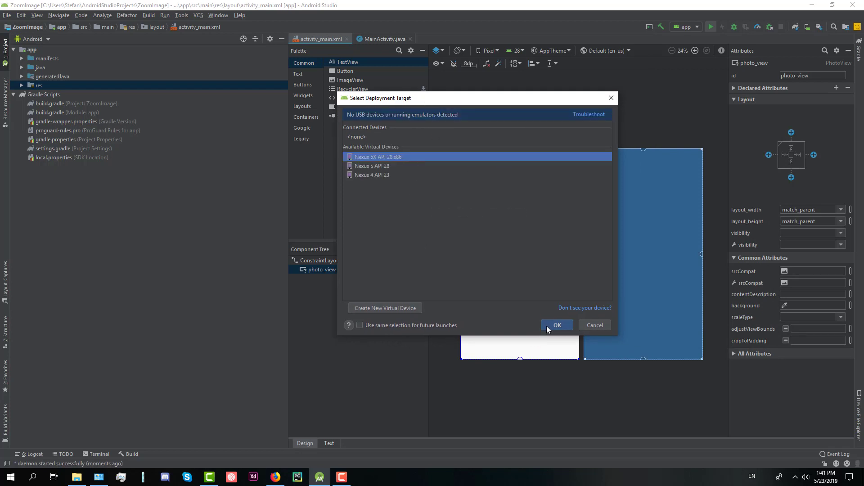
left_click(557, 325)
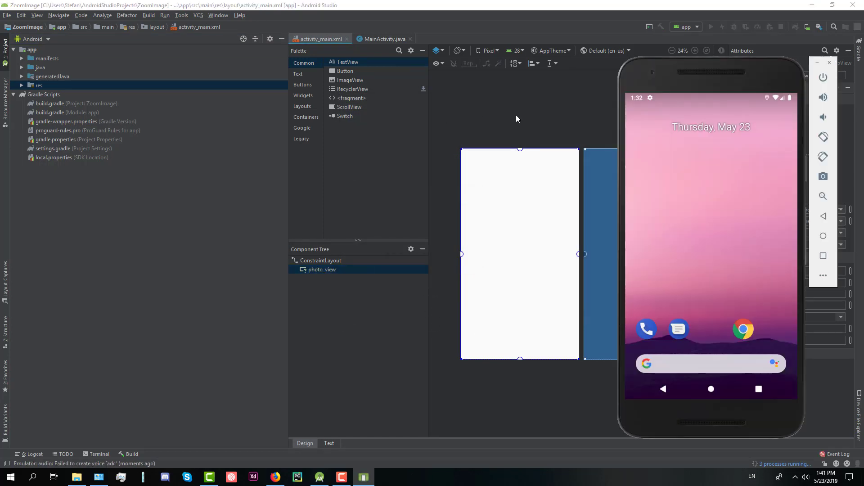
mouse_move(538, 127)
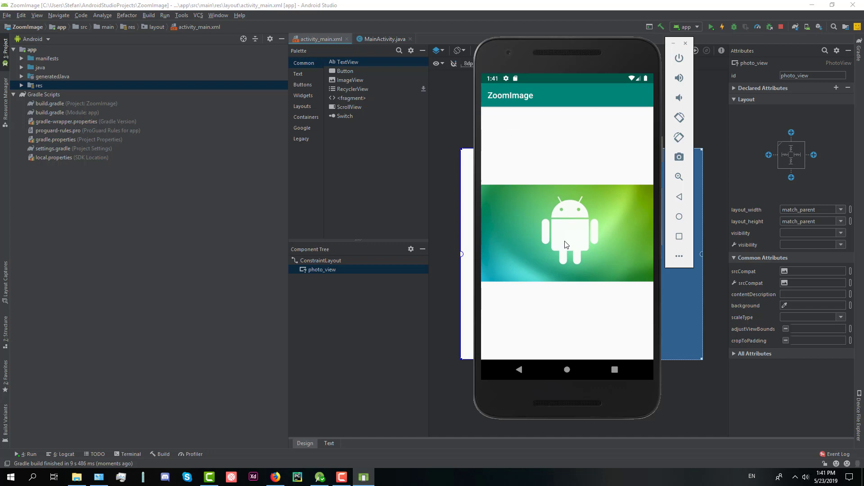
mouse_move(561, 235)
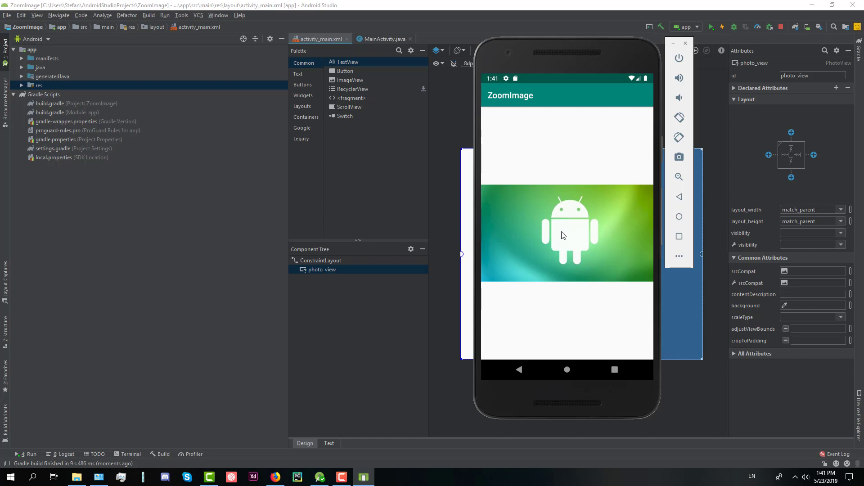
mouse_move(574, 244)
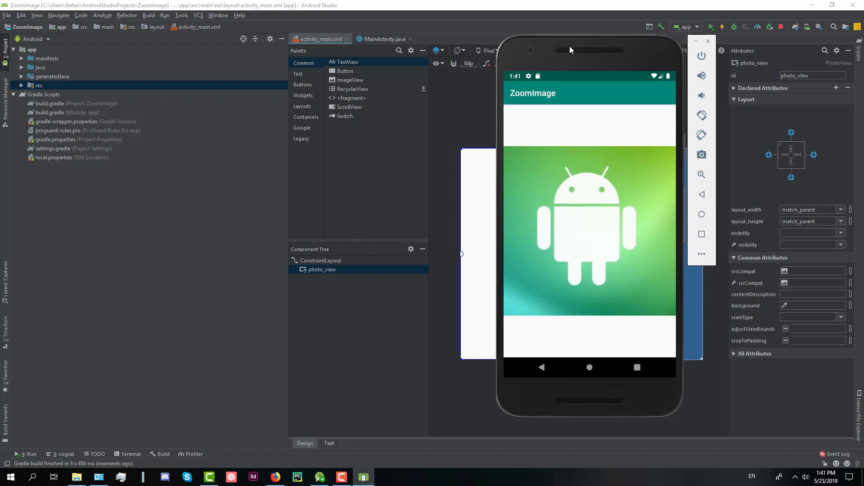
mouse_move(623, 75)
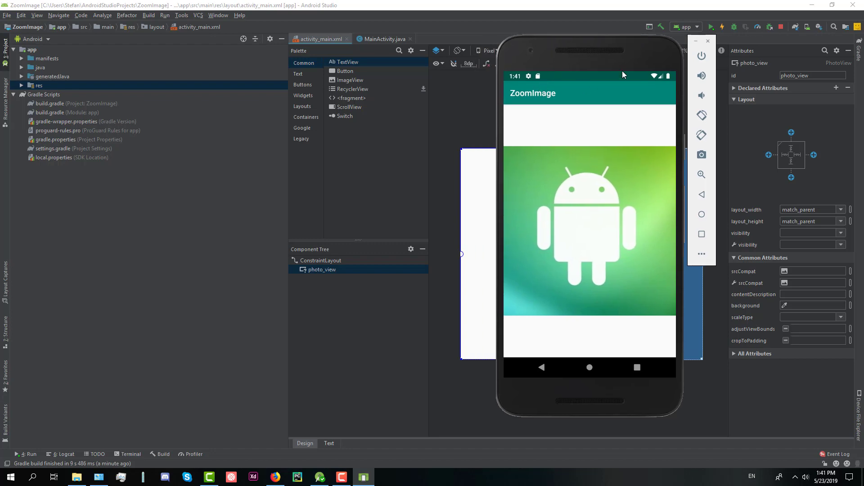